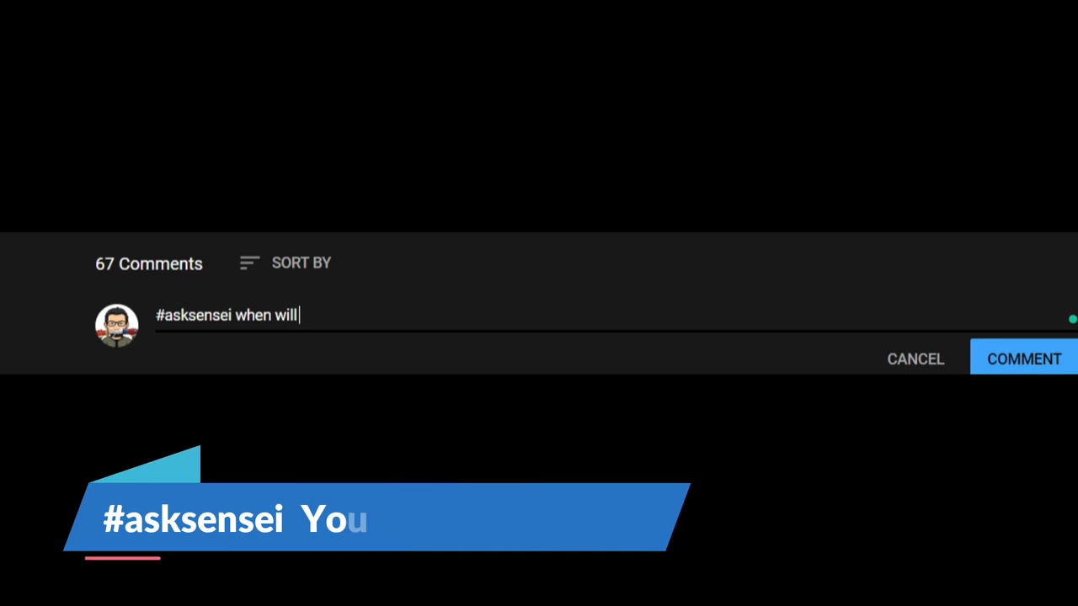
Draft sample #asksensei questions like 'you weed?????' and '? YES… you do?' in the comment box.
{"action": "type", "text": "you weed"}
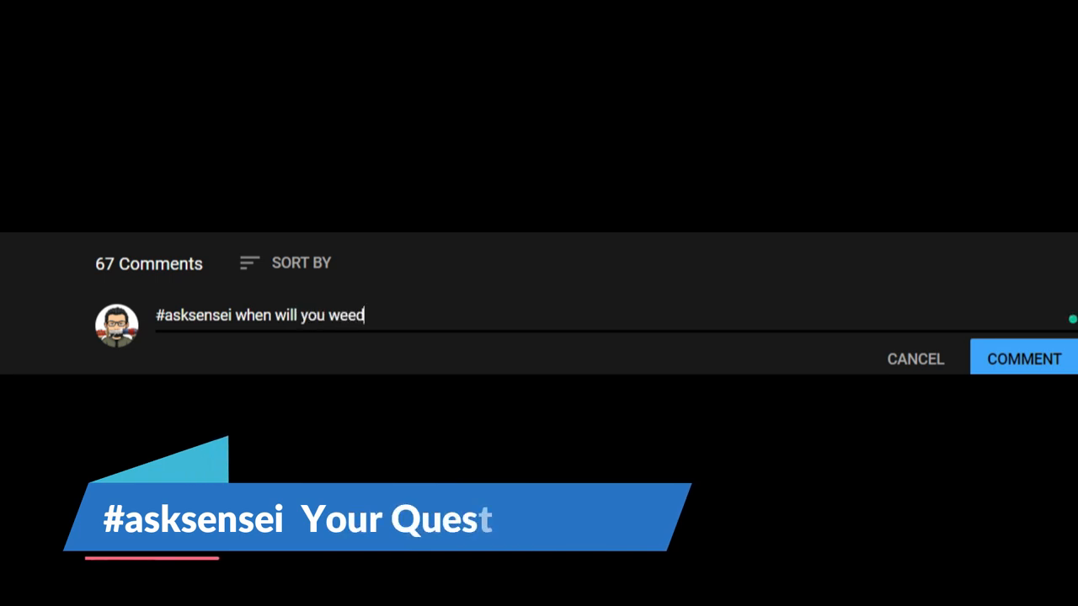
{"action": "type", "text": "????? NOOOOOOOOOOOOOOOOOOOOOO"}
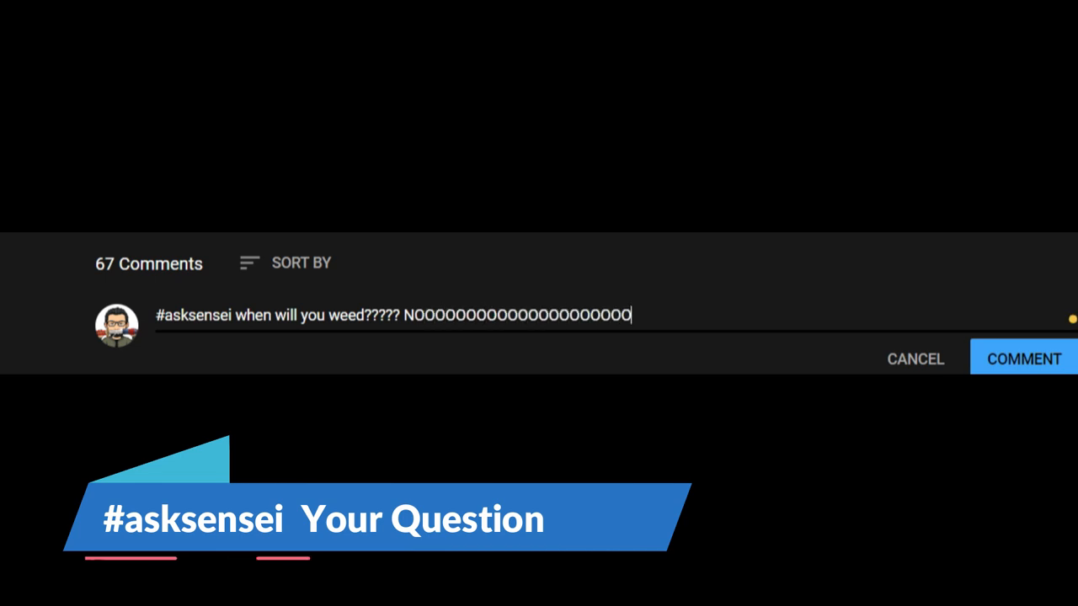
{"action": "left_click_drag", "start_coordinate": [329, 315], "coordinate": [640, 315]}
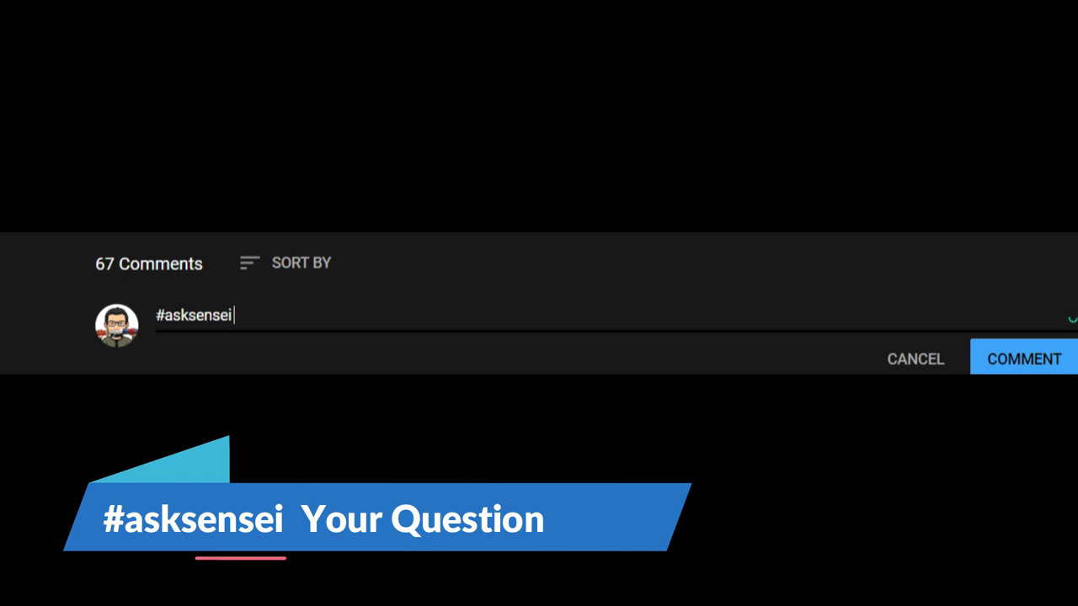
{"action": "type", "text": "where do live"}
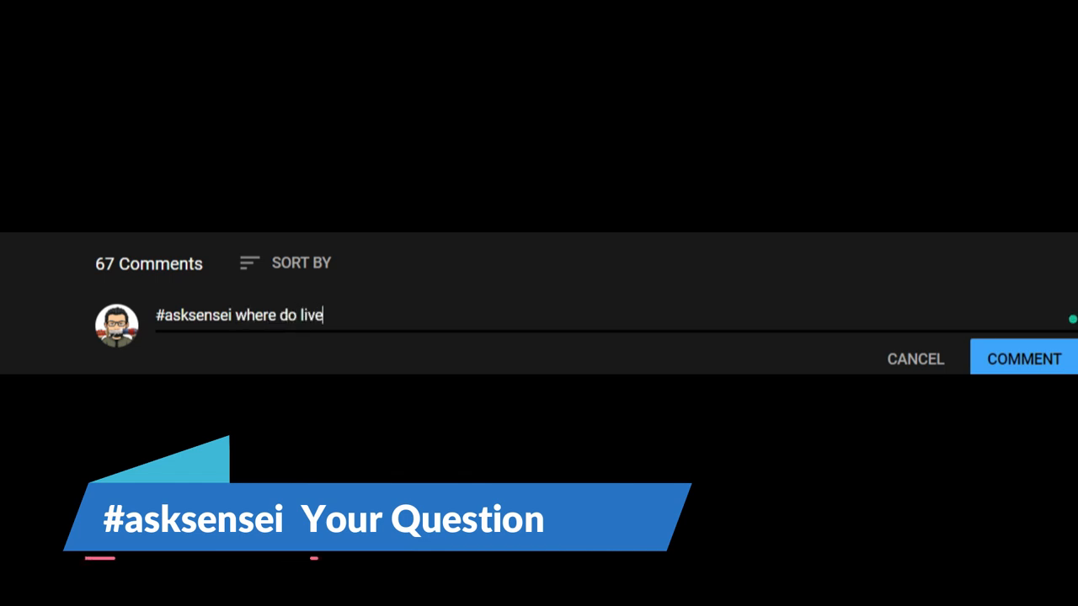
{"action": "type", "text": "? YES"}
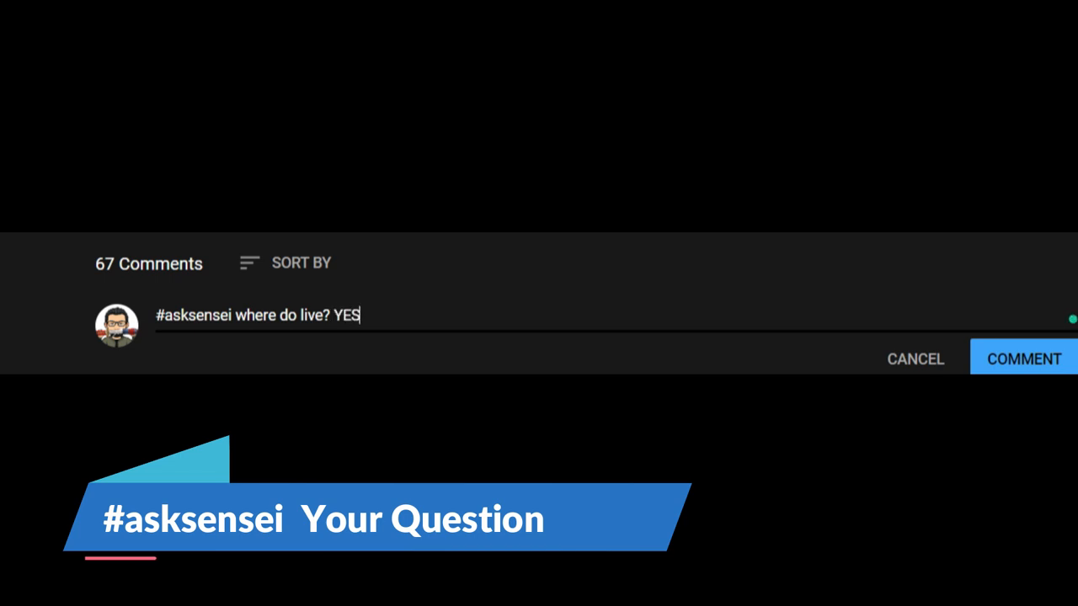
{"action": "type", "text": "SSSSSSSSSSSSSSS"}
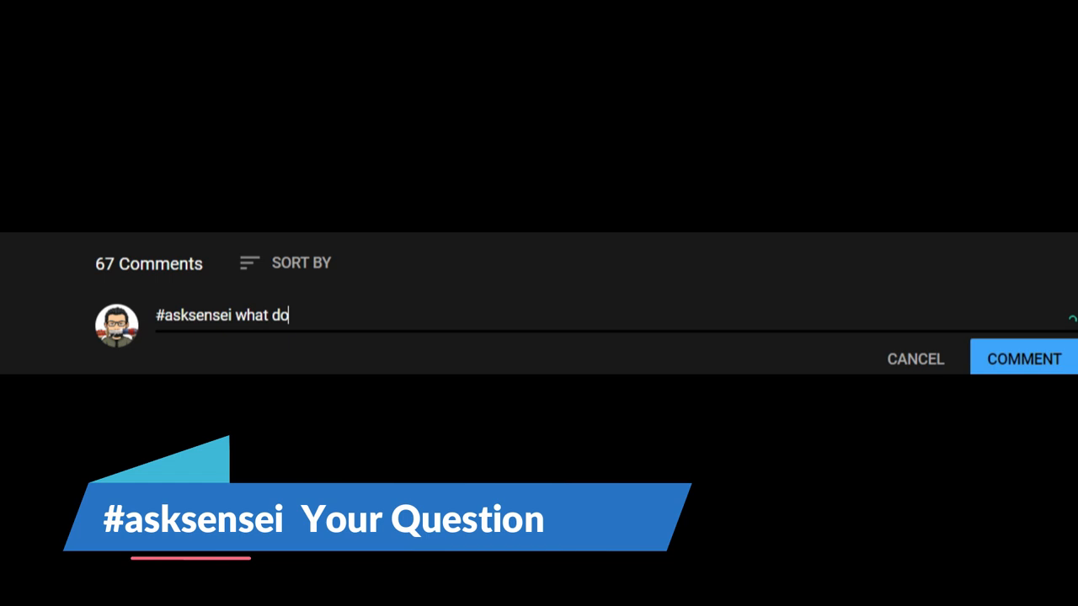
{"action": "type", "text": "you do? YESSSSSSSSSS"}
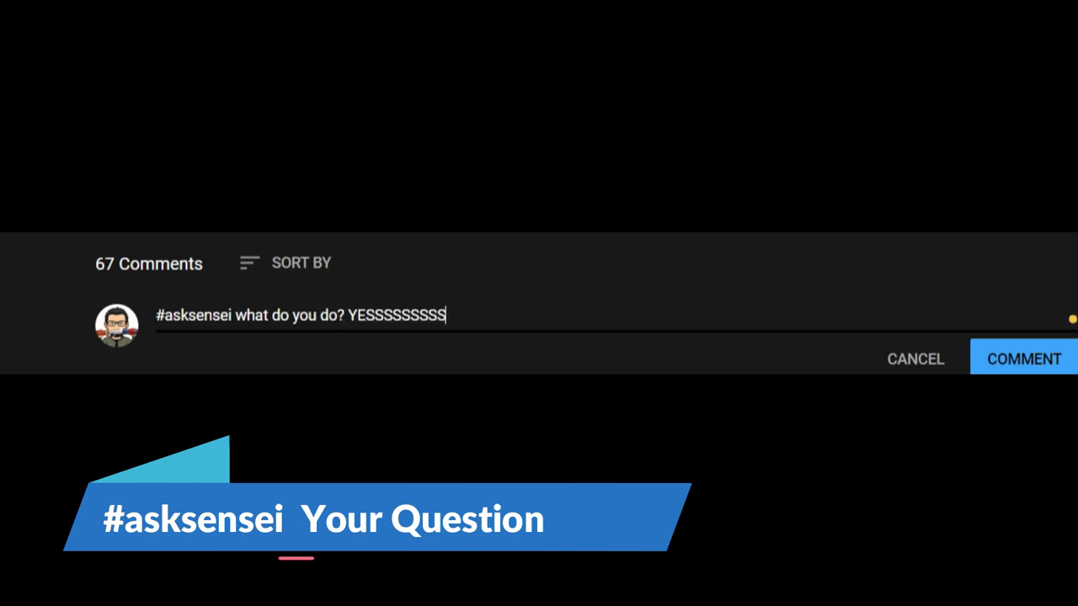
Replace the example text with 'Stuff, PLS DONT ASK WEIRD QUESTIONS'.
{"action": "left_click_drag", "start_coordinate": [236, 315], "coordinate": [446, 314]}
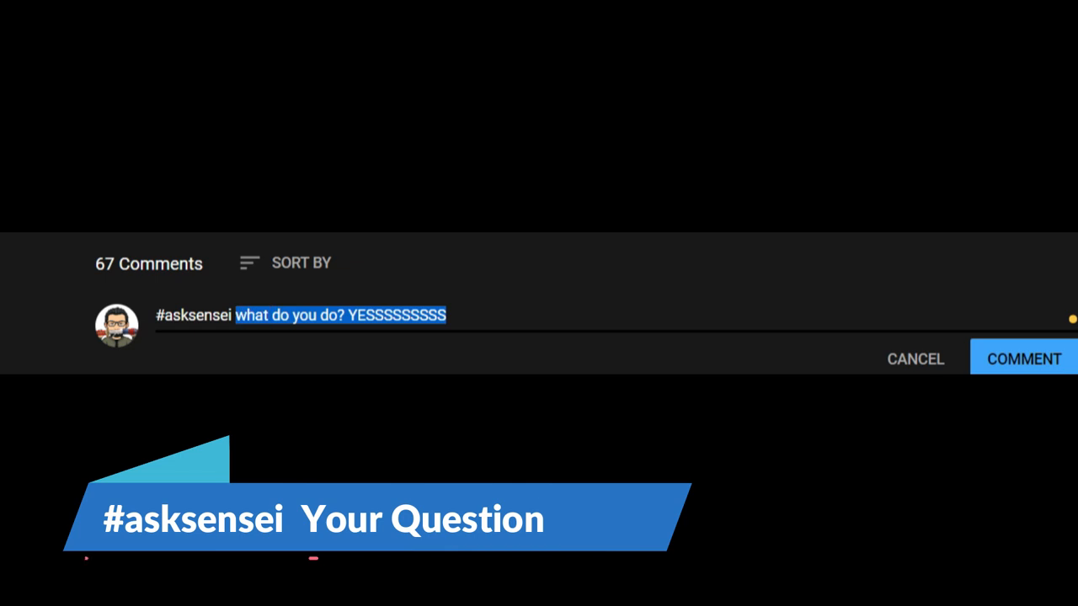
{"action": "type", "text": "Stuff like this"}
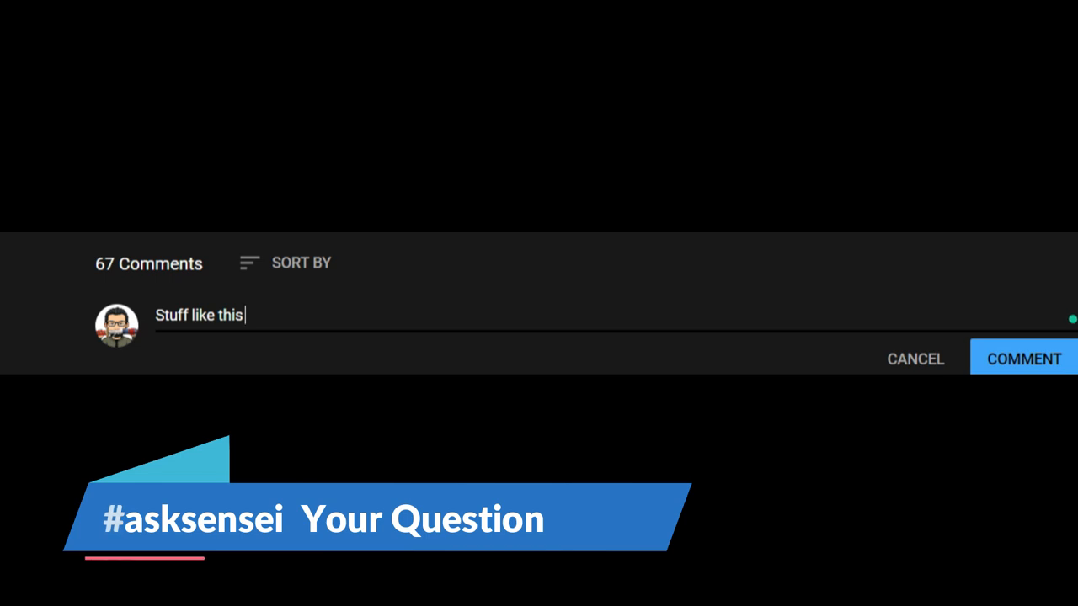
{"action": "type", "text": ", PLS"}
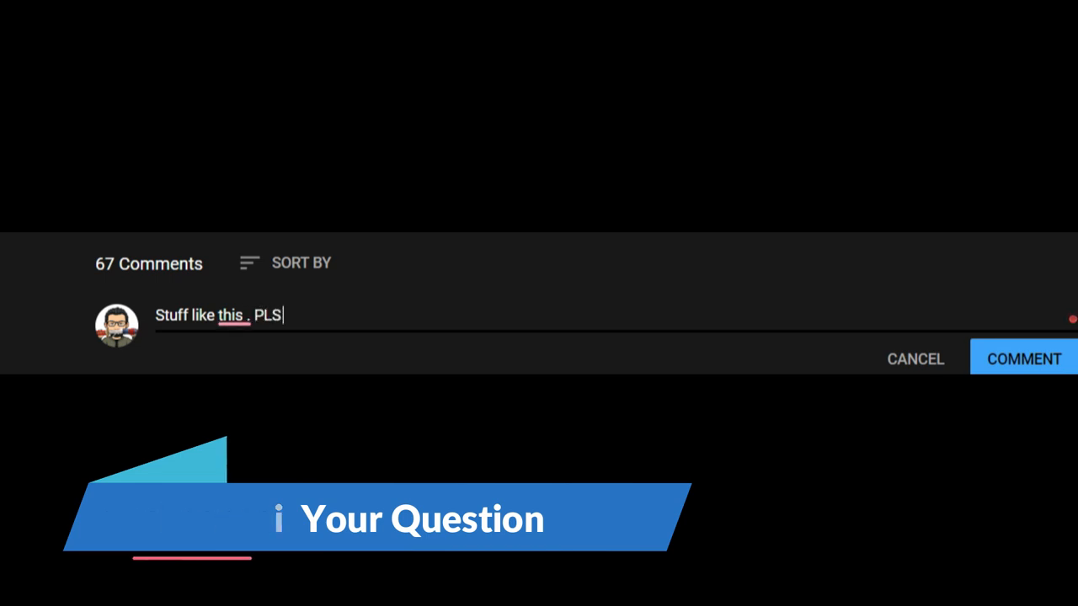
{"action": "type", "text": "DONT ASK WEIRD"}
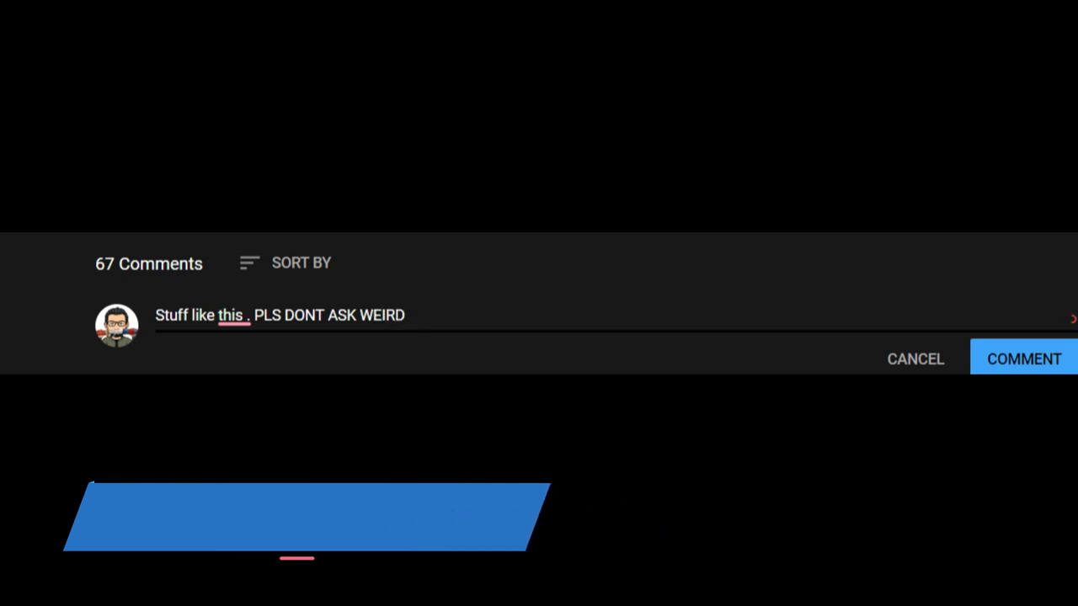
{"action": "type", "text": "QUESTIONS"}
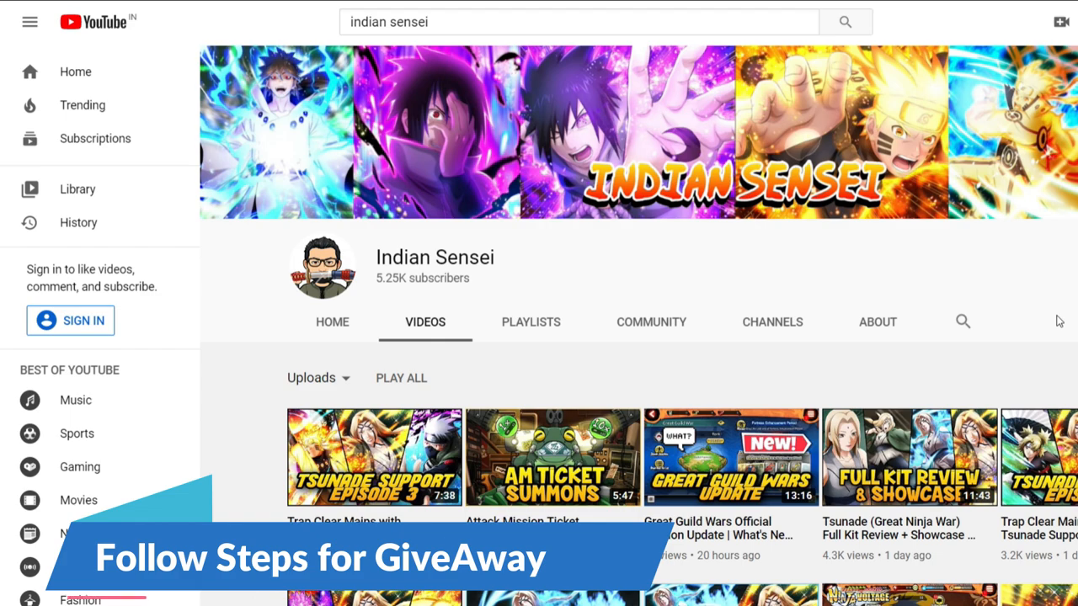
Open Tsunade Support Episode 3 and follow the Discord invite in its description.
{"action": "scroll", "scroll_direction": "down", "scroll_amount": 3}
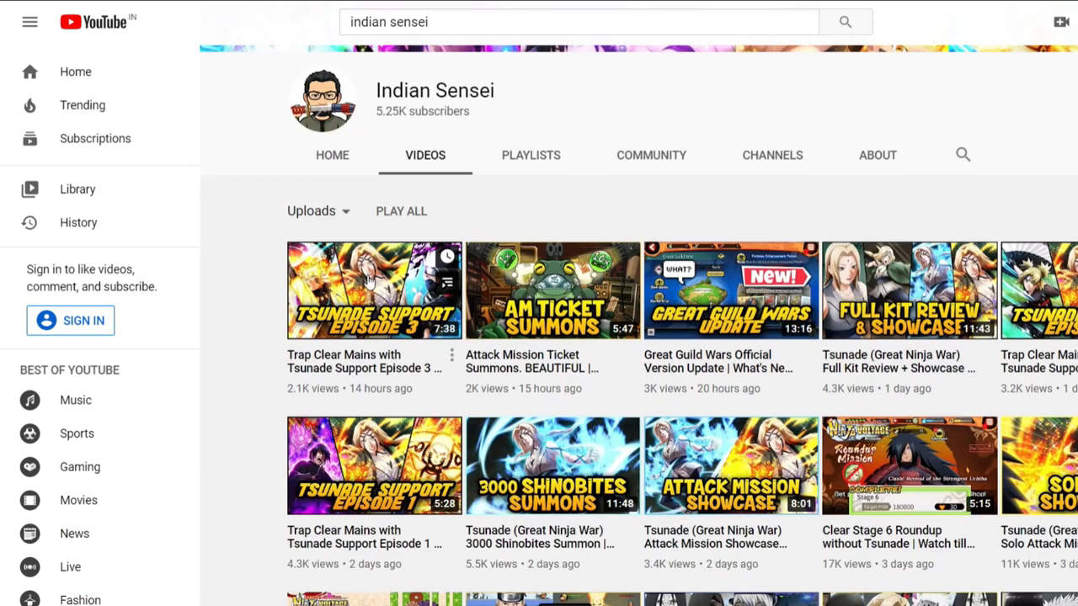
{"action": "left_click", "coordinate": [374, 290]}
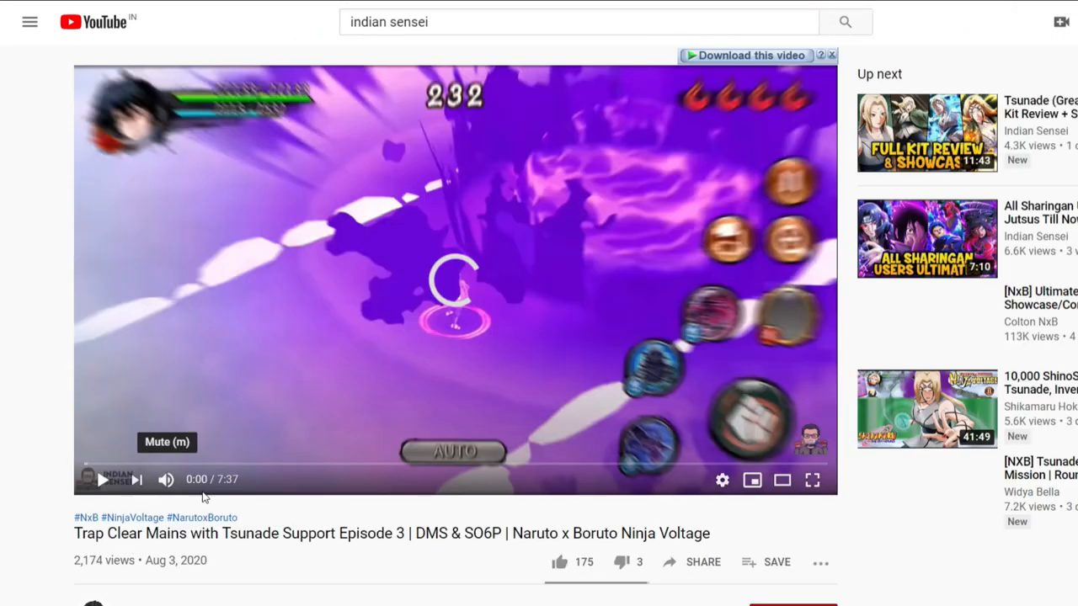
{"action": "scroll", "scroll_direction": "down", "scroll_amount": 3}
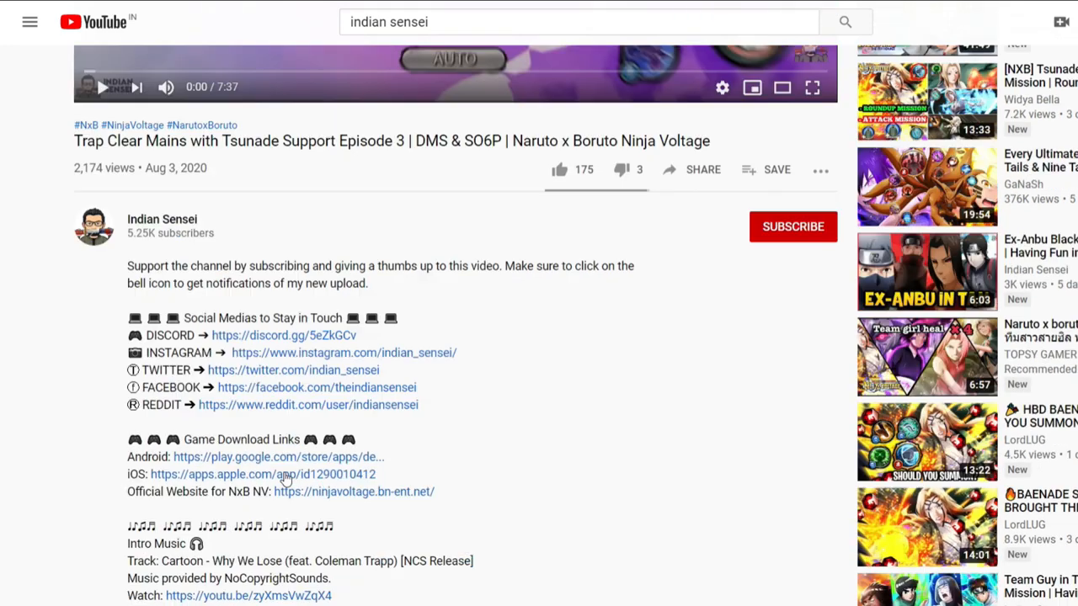
{"action": "scroll", "scroll_direction": "down", "scroll_amount": 3}
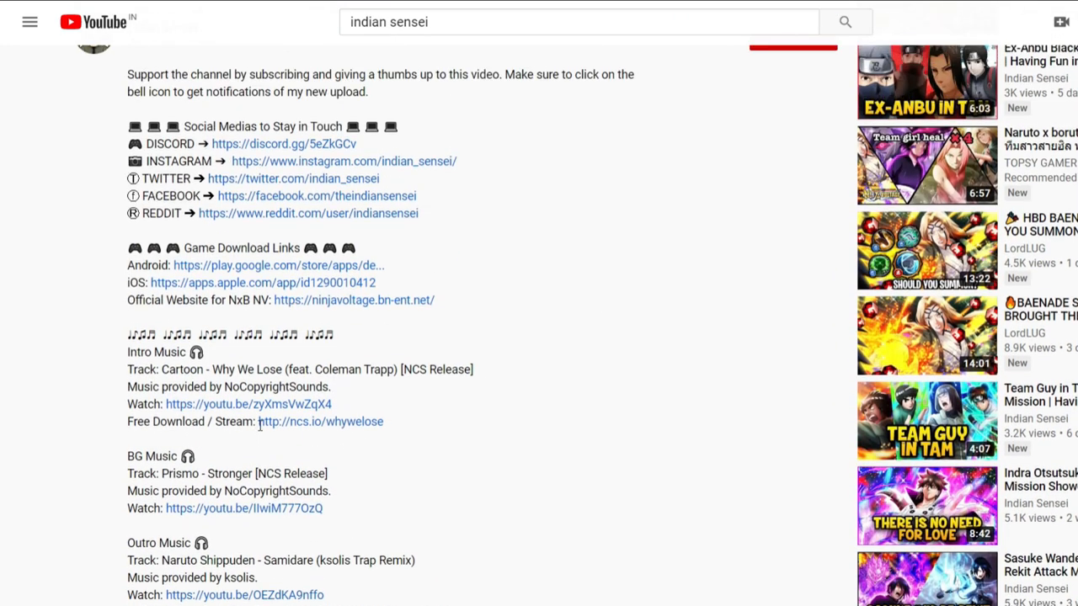
{"action": "mouse_move", "coordinate": [270, 147]}
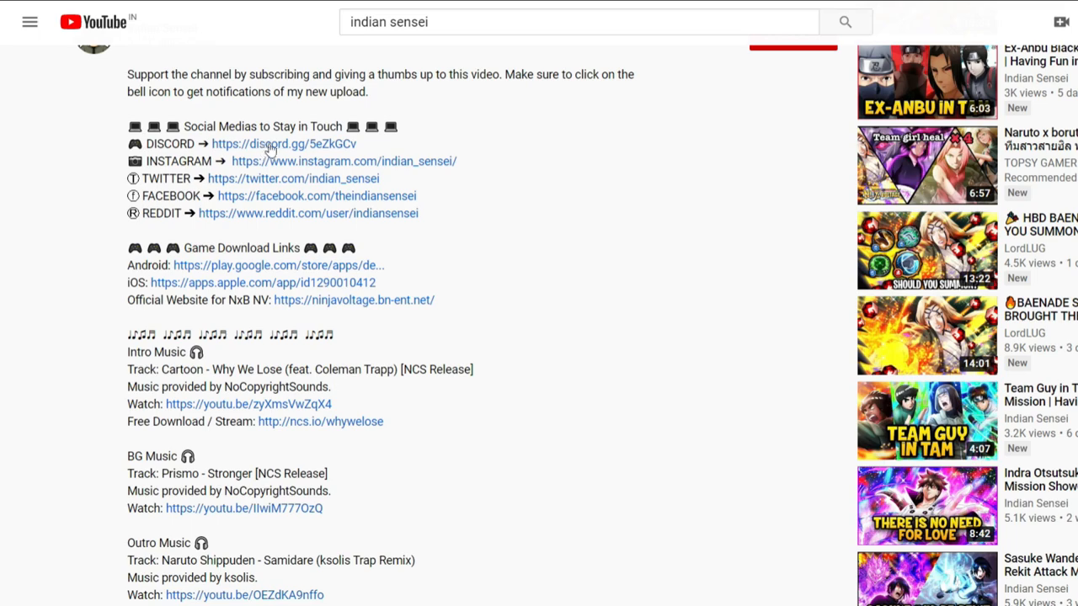
{"action": "left_click", "coordinate": [284, 143]}
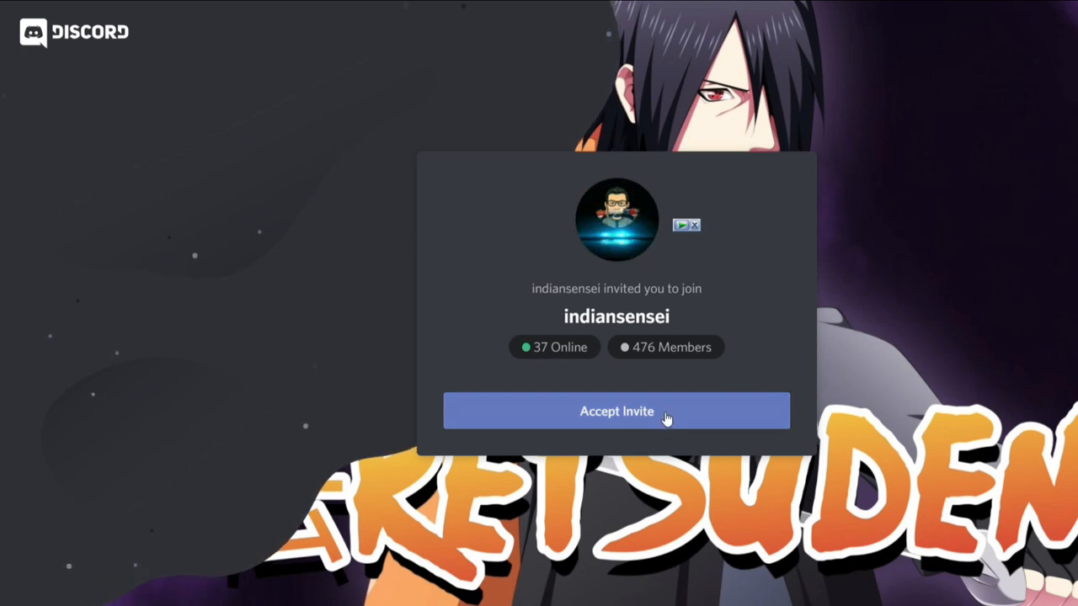
Accept the indiansensei invite and decline opening the desktop Discord app.
{"action": "left_click", "coordinate": [616, 411]}
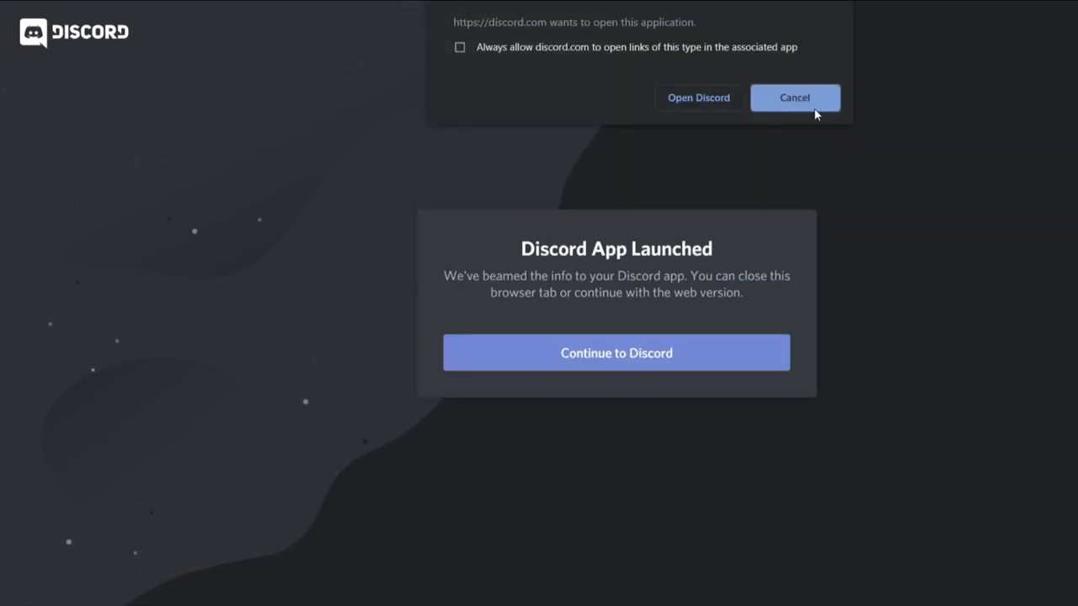
{"action": "left_click", "coordinate": [616, 352]}
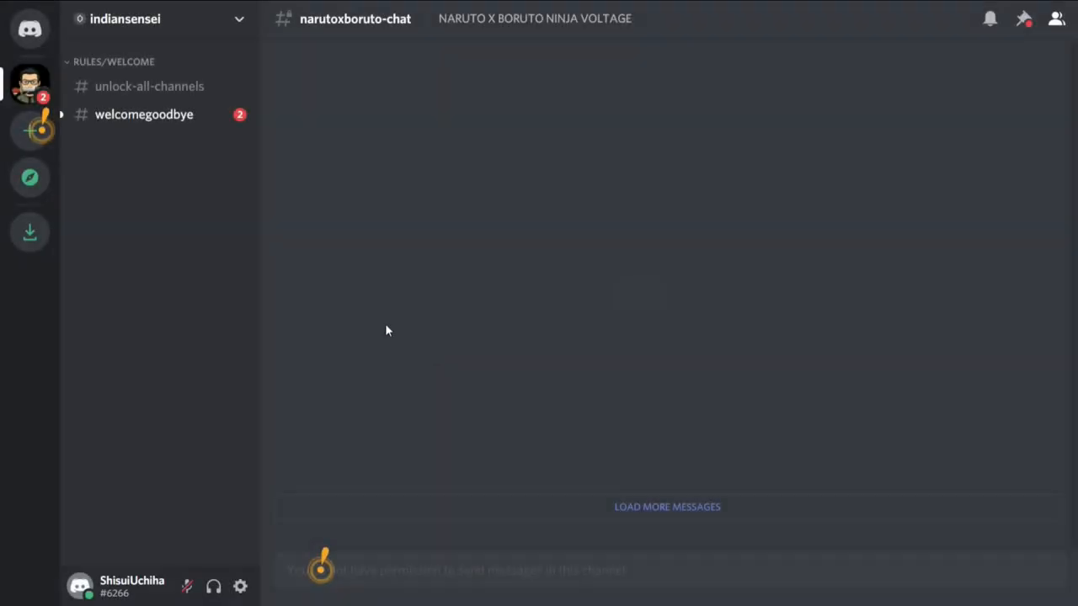
React 👍 to the rules message to unlock all channels, then open #giveaways.
{"action": "left_click", "coordinate": [149, 86]}
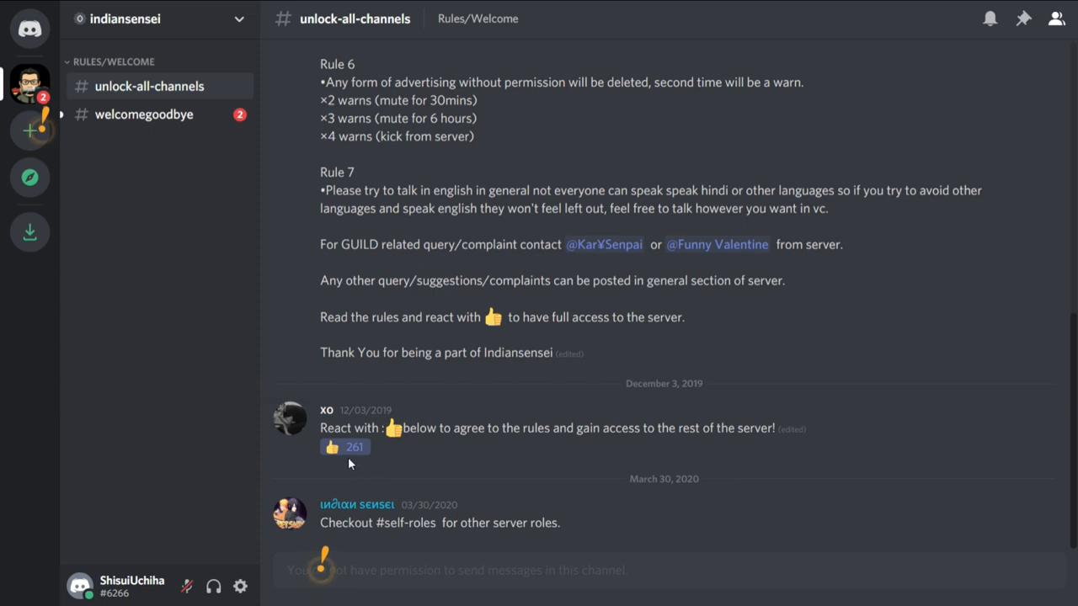
{"action": "mouse_move", "coordinate": [344, 447]}
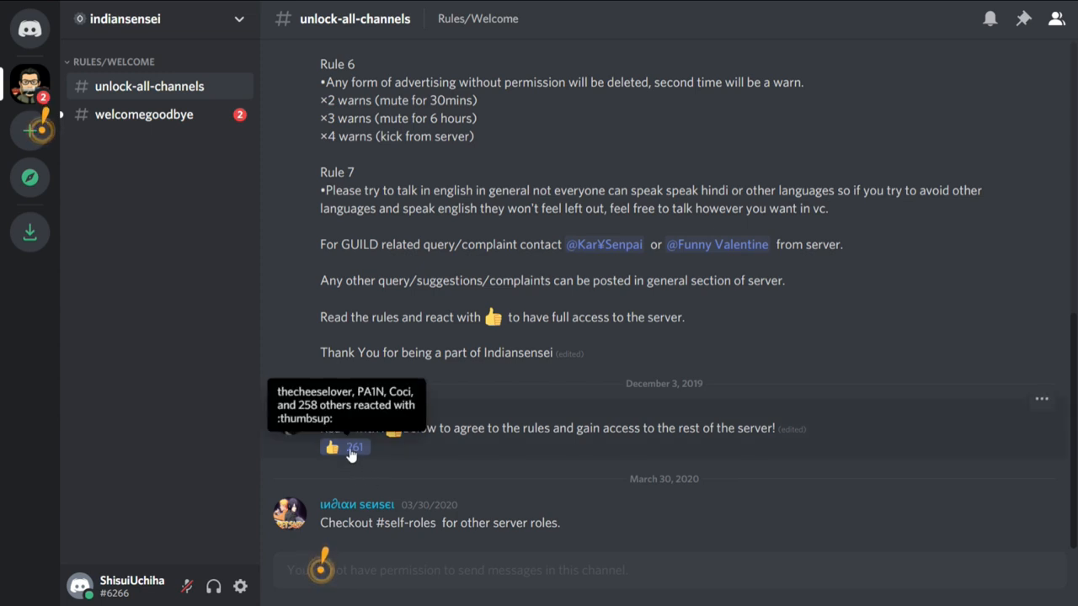
{"action": "left_click", "coordinate": [343, 447]}
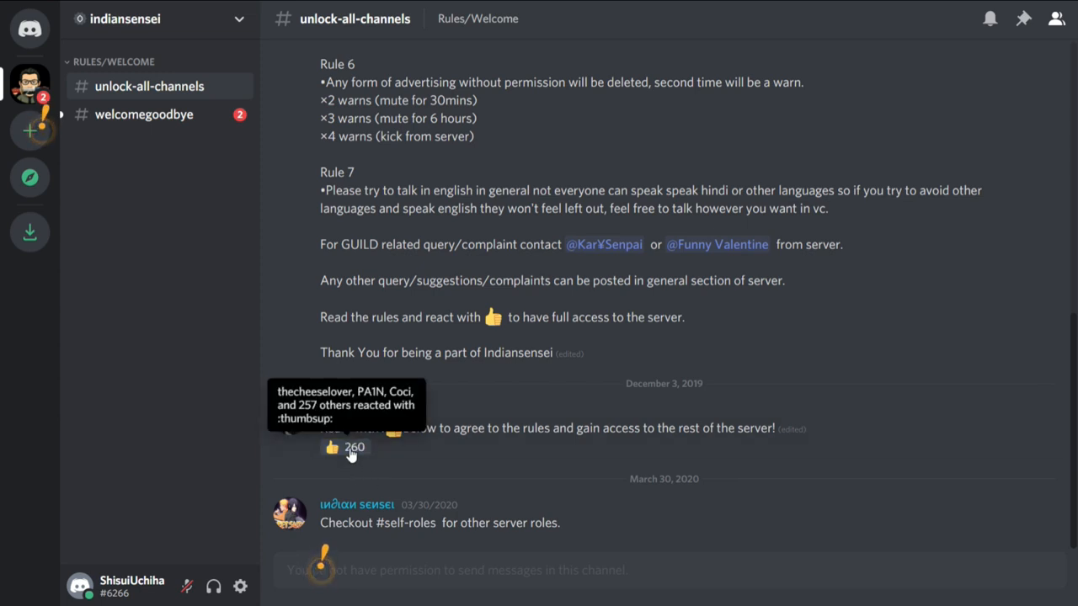
{"action": "left_click", "coordinate": [345, 447]}
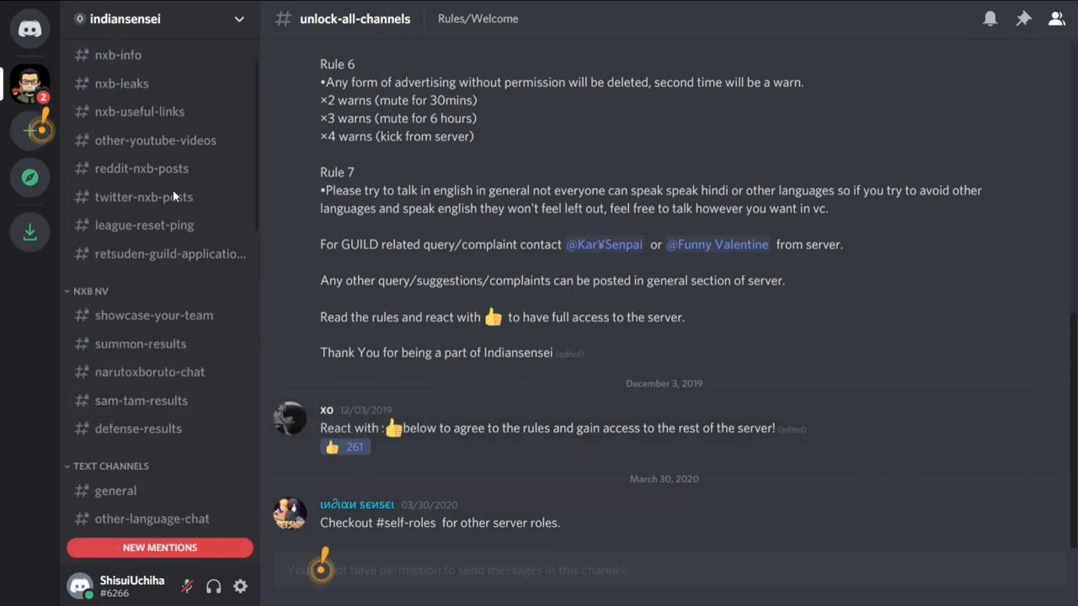
{"action": "scroll", "scroll_direction": "down", "scroll_amount": 3}
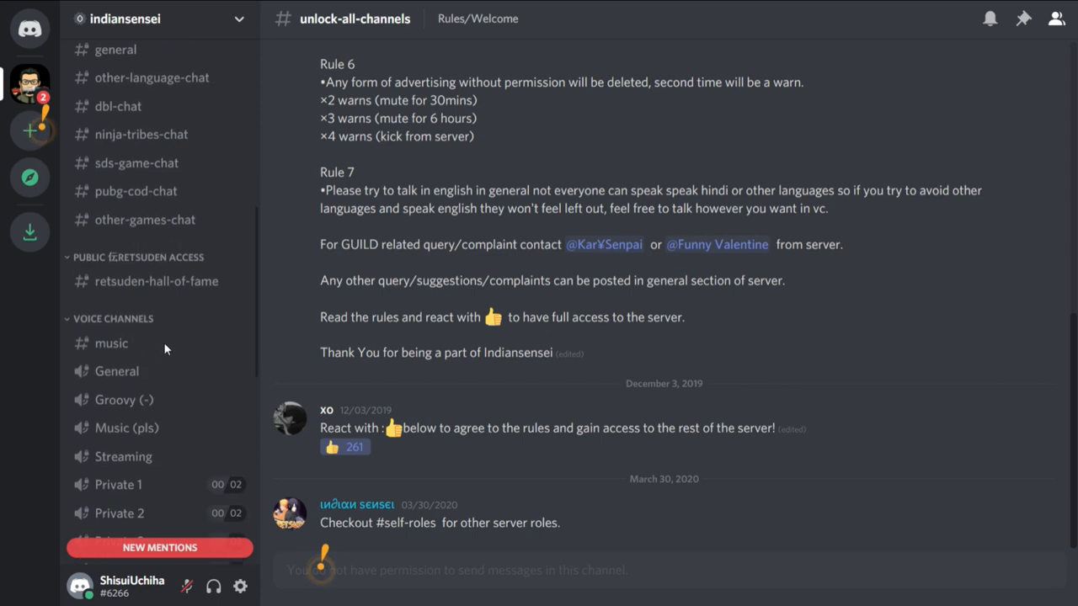
{"action": "scroll", "scroll_direction": "down", "scroll_amount": 3}
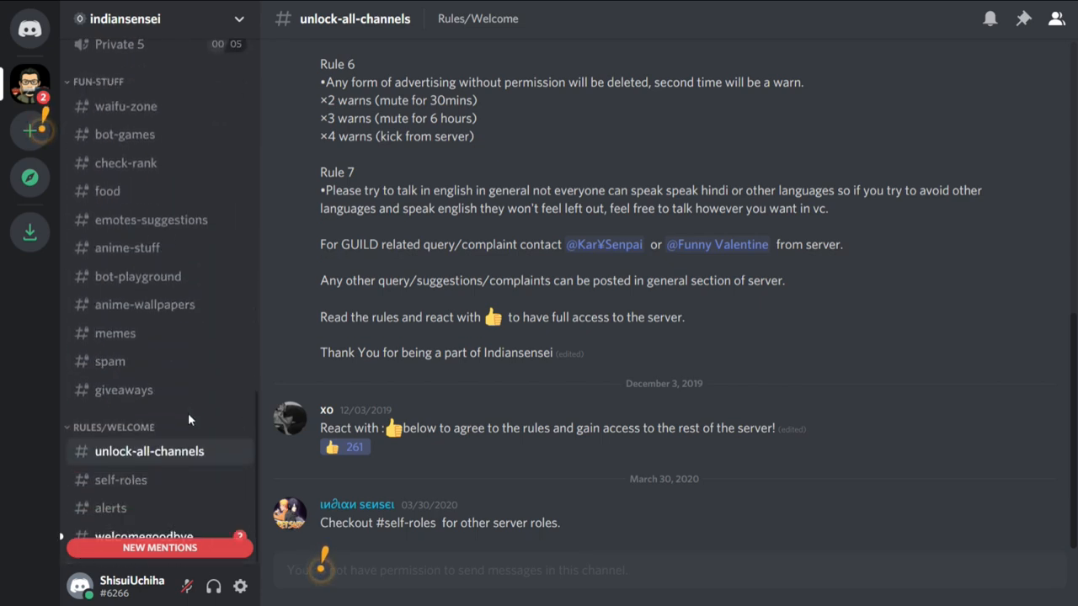
{"action": "left_click", "coordinate": [124, 390]}
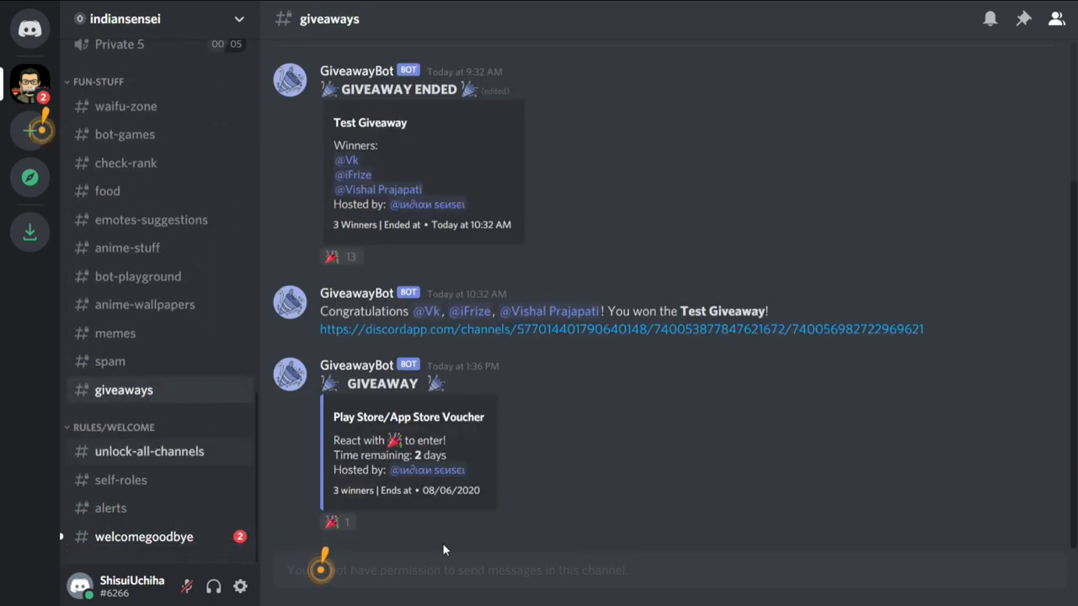
{"action": "mouse_move", "coordinate": [354, 531]}
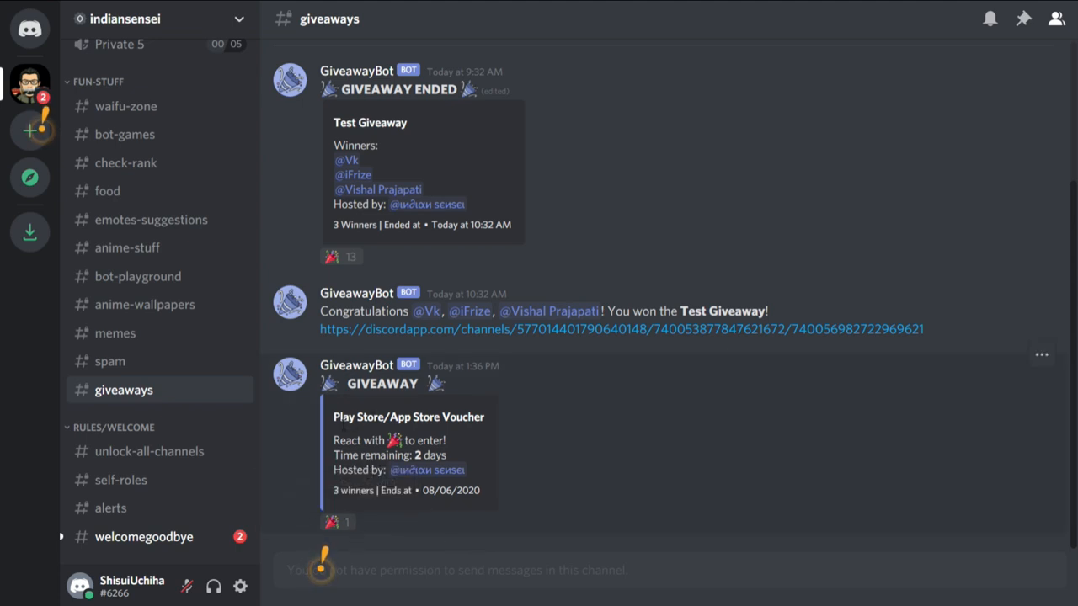
{"action": "double_click", "coordinate": [462, 417]}
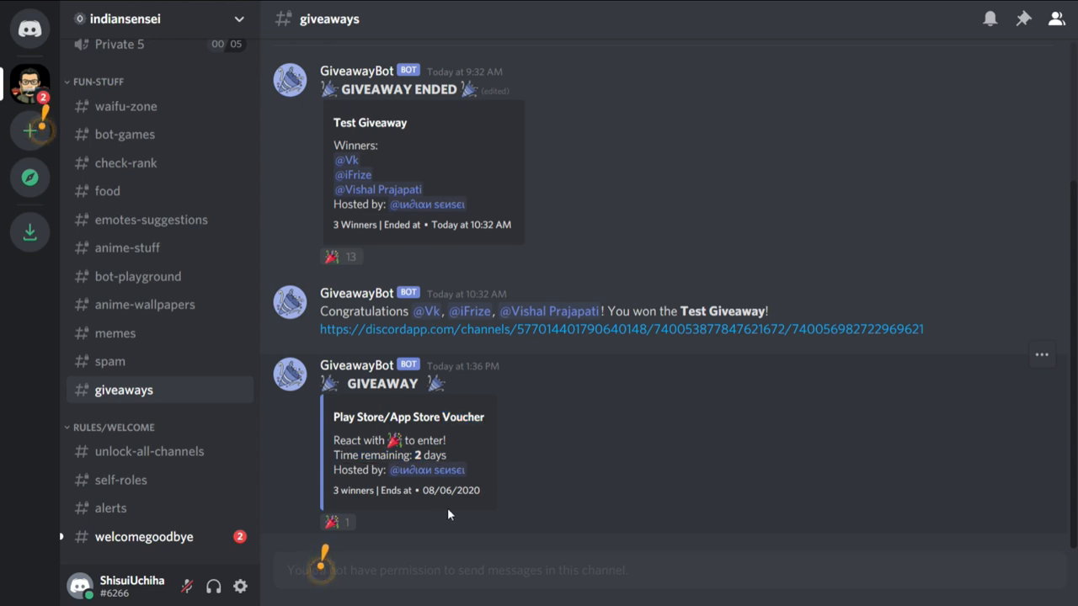
{"action": "left_click", "coordinate": [332, 522]}
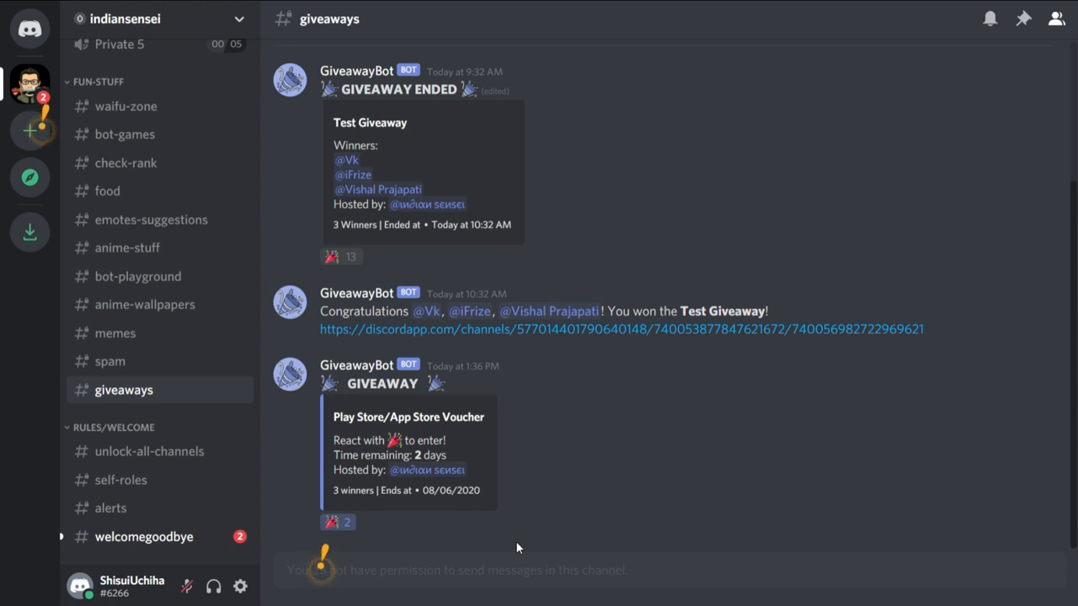
{"action": "mouse_move", "coordinate": [309, 302]}
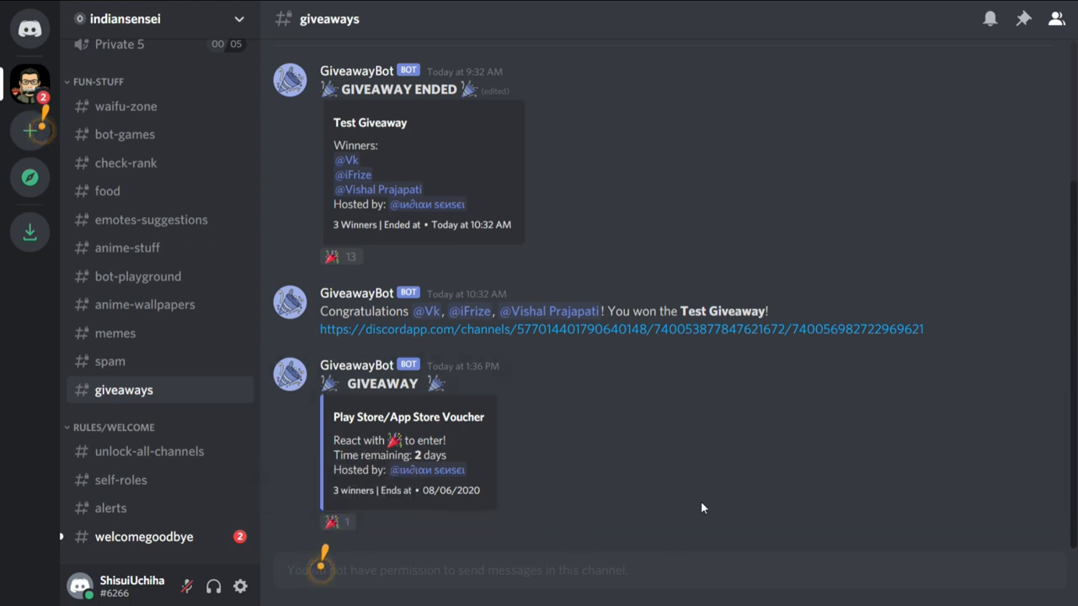
{"action": "mouse_move", "coordinate": [331, 522]}
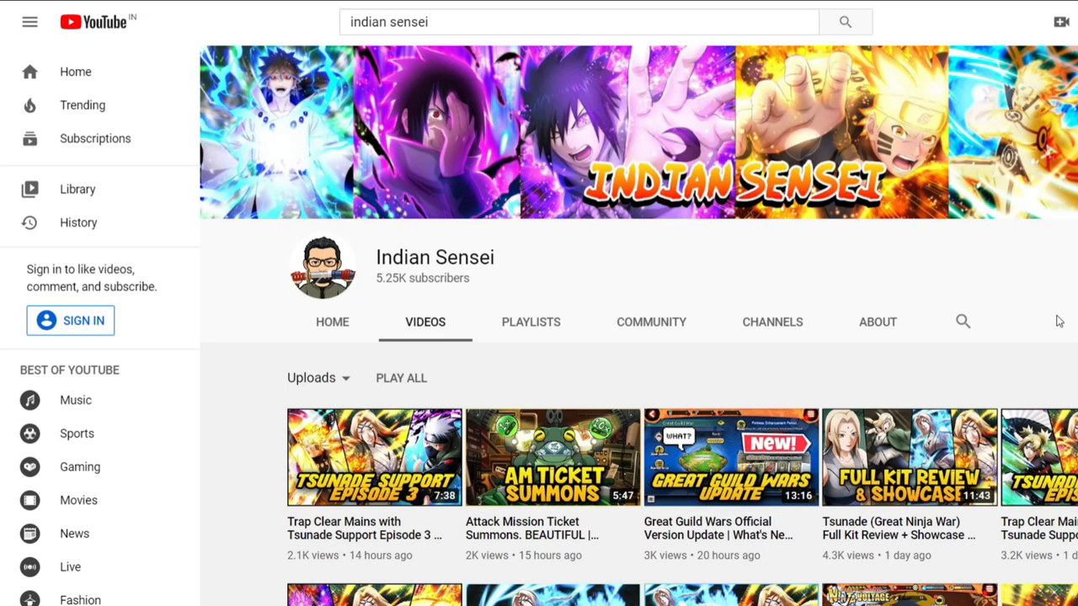
Expand the Tsunade Support Episode 3 description to reveal its Discord and download links.
{"action": "scroll", "scroll_direction": "down", "scroll_amount": 3}
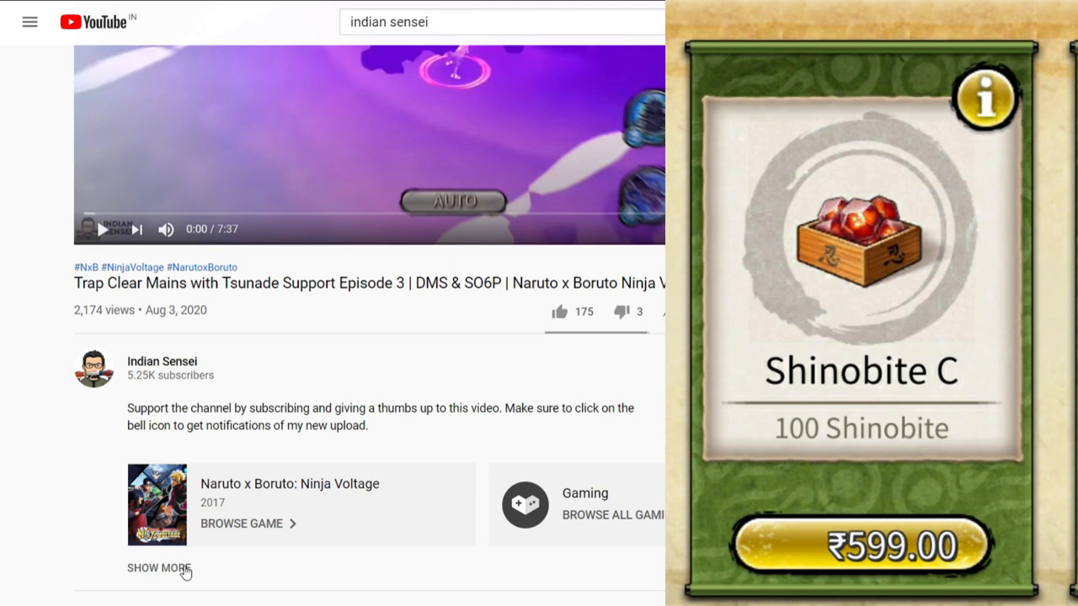
{"action": "left_click", "coordinate": [159, 568]}
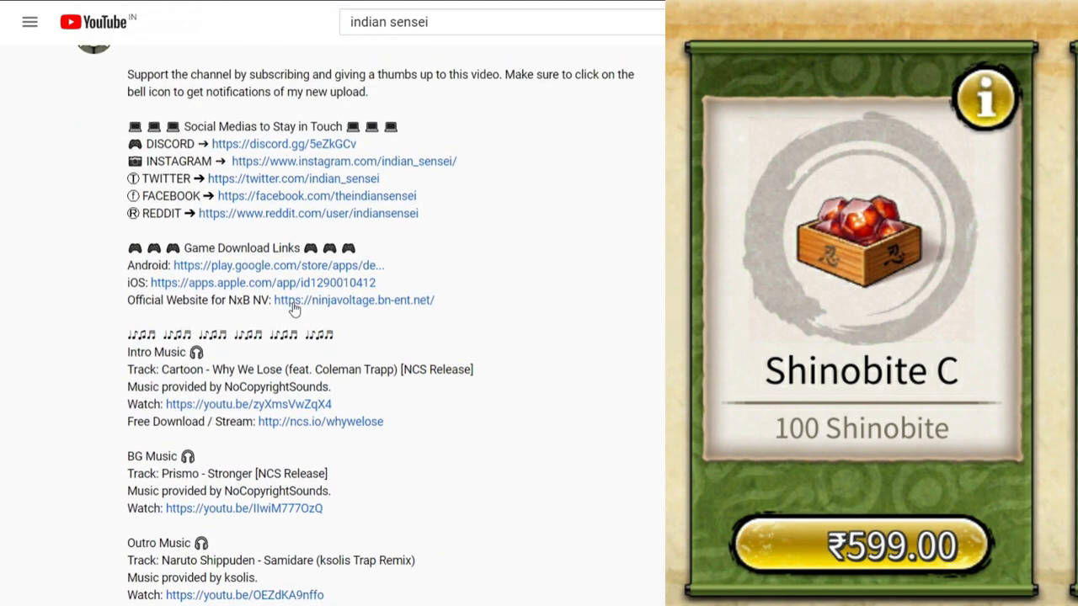
{"action": "mouse_move", "coordinate": [263, 145]}
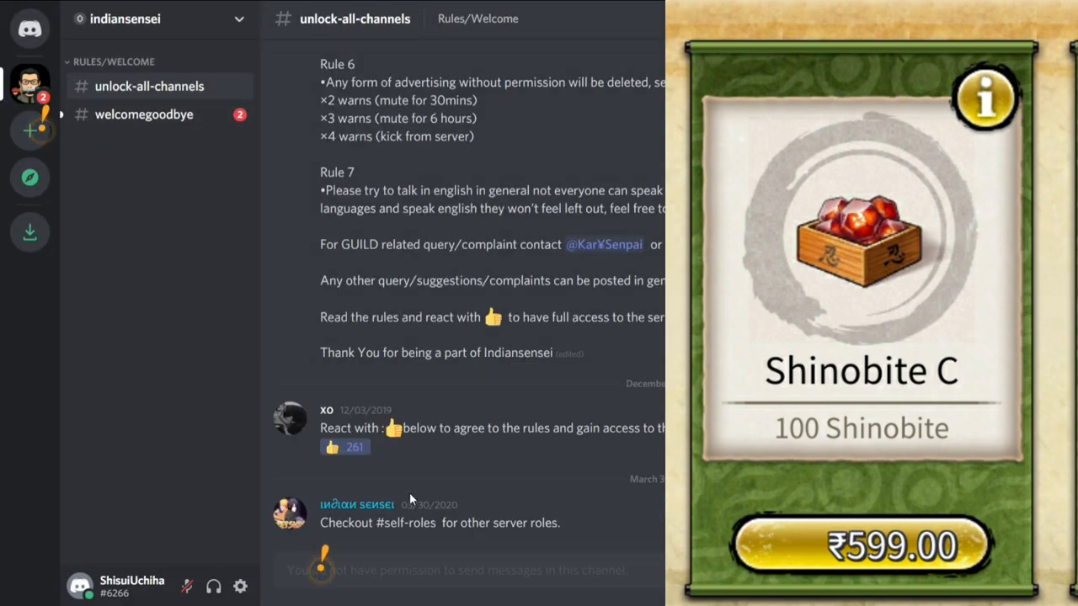
{"action": "mouse_move", "coordinate": [346, 447]}
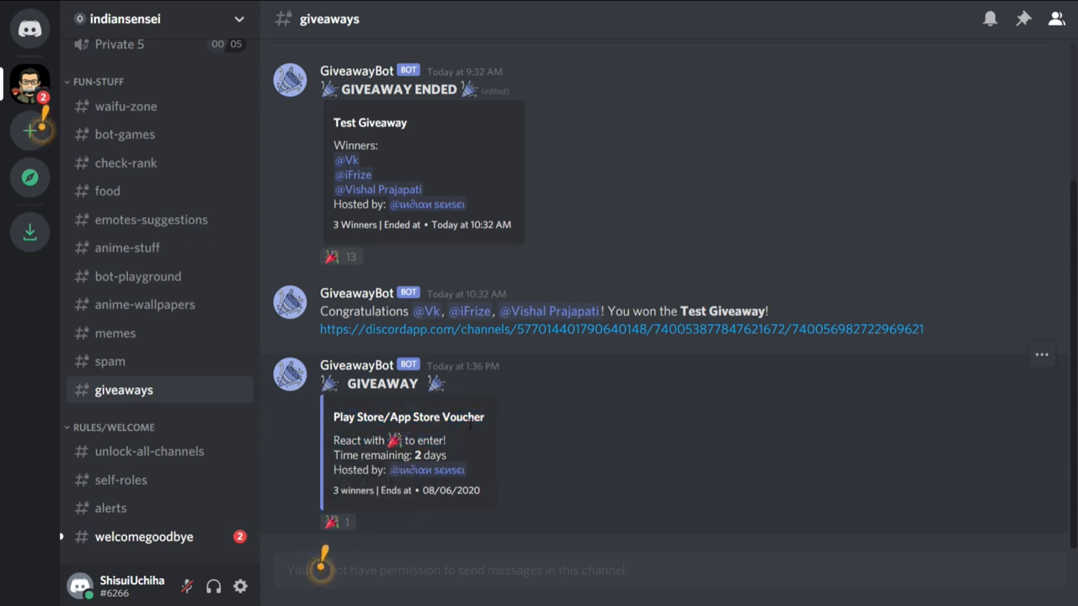
{"action": "triple_click", "coordinate": [390, 454]}
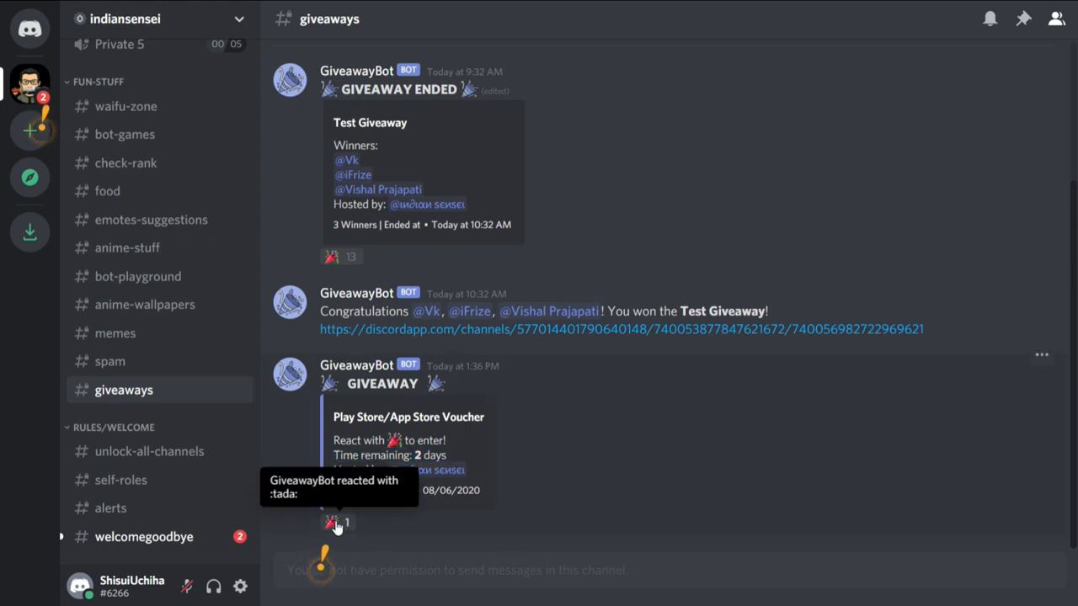
{"action": "left_click", "coordinate": [337, 522]}
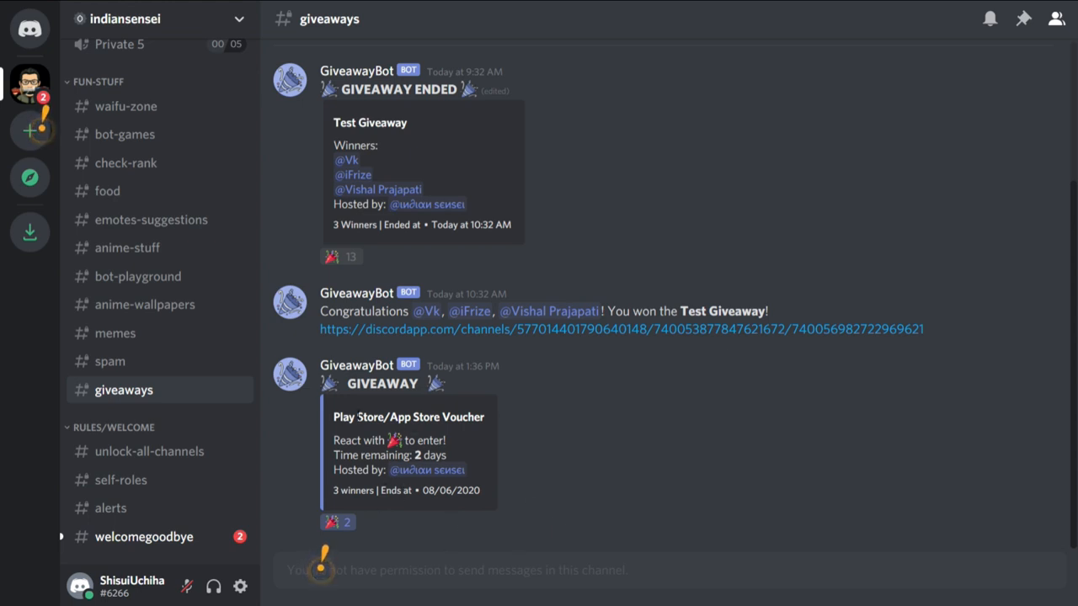
{"action": "left_click_drag", "start_coordinate": [320, 310], "coordinate": [743, 366]}
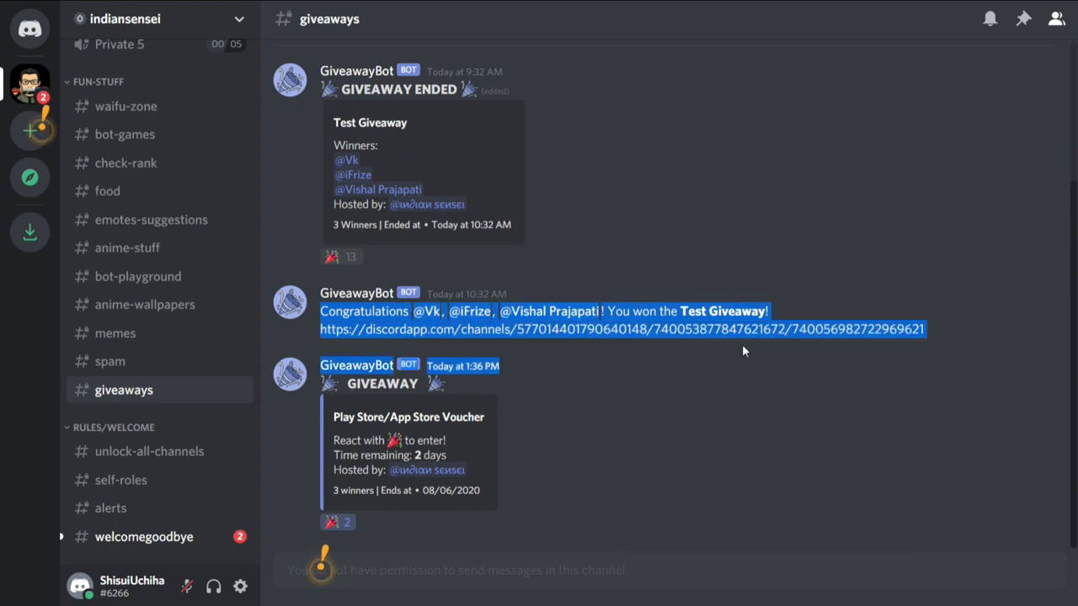
{"action": "left_click", "coordinate": [575, 440]}
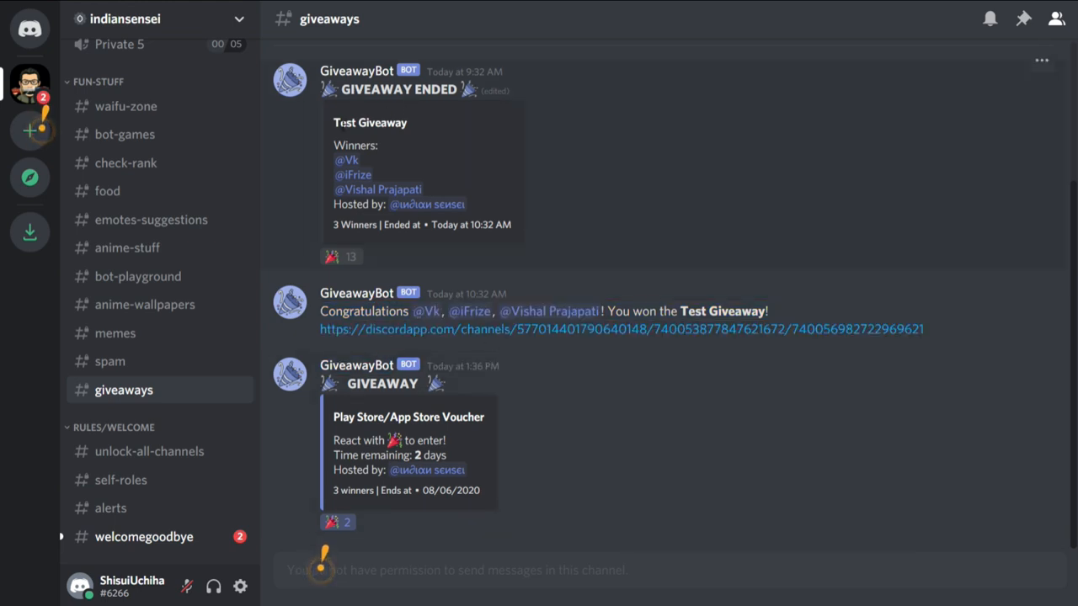
{"action": "mouse_move", "coordinate": [432, 526]}
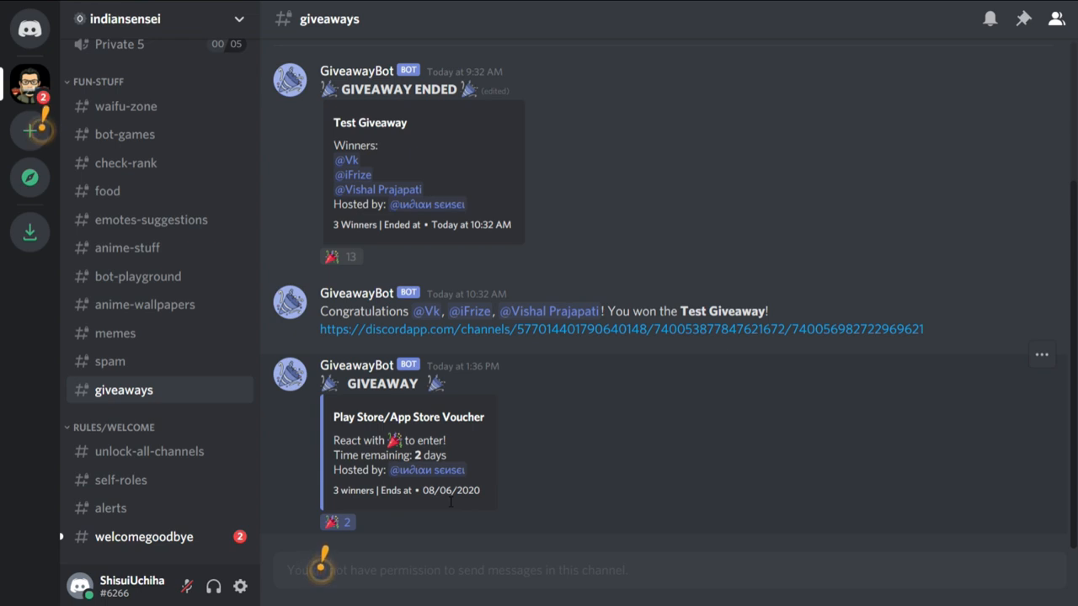
{"action": "mouse_move", "coordinate": [446, 503]}
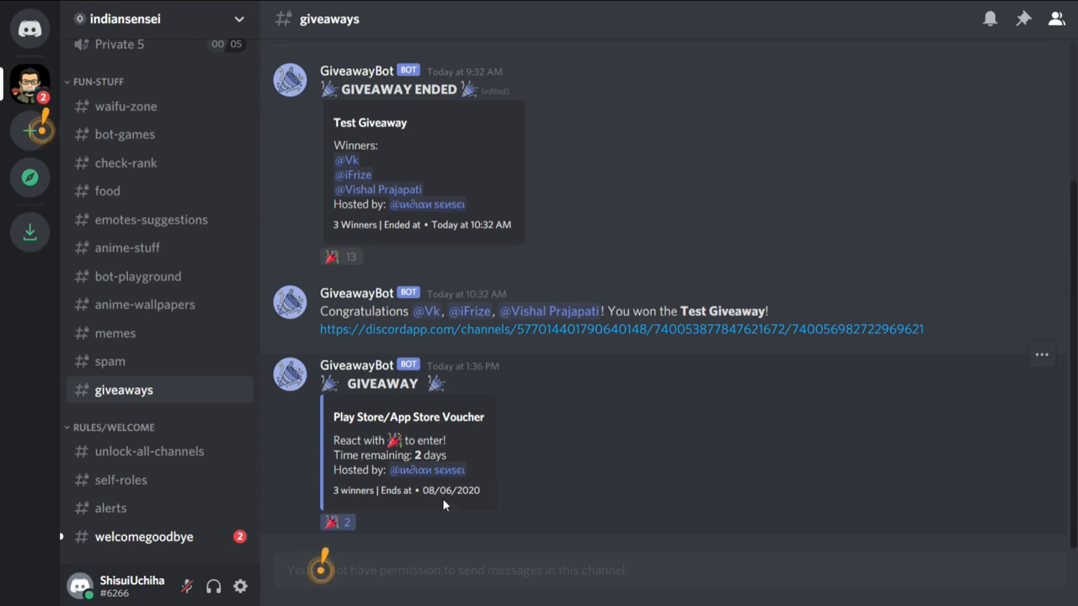
{"action": "mouse_move", "coordinate": [337, 522]}
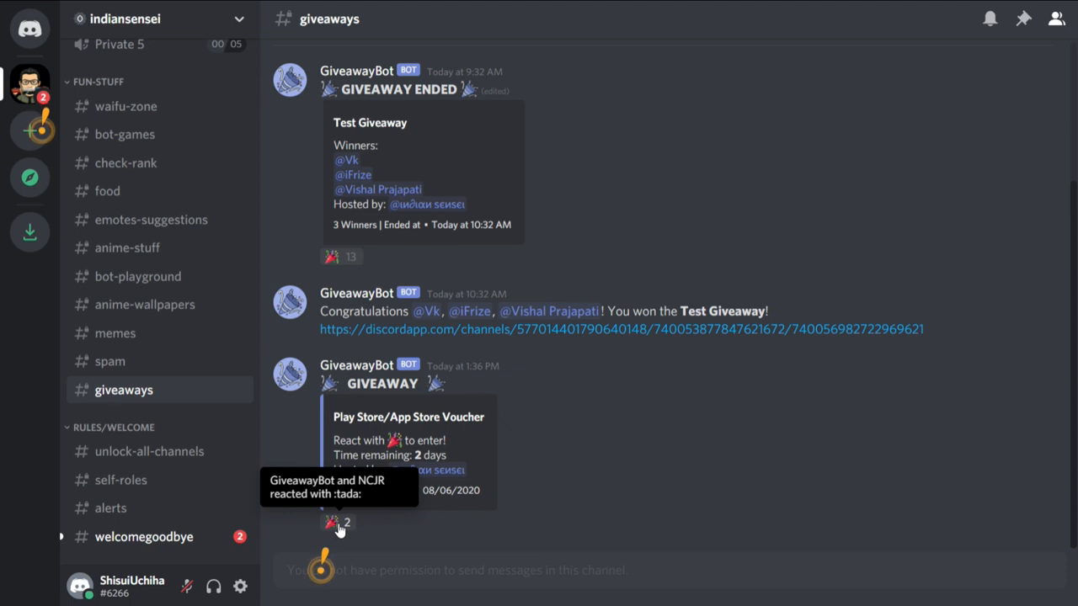
{"action": "left_click", "coordinate": [332, 522]}
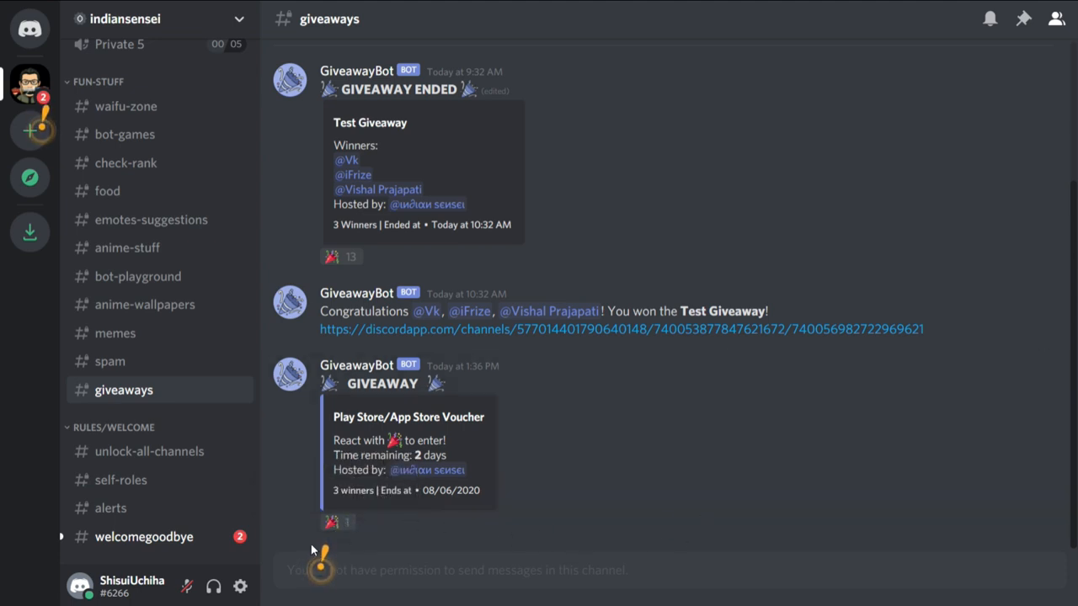
{"action": "mouse_move", "coordinate": [519, 520]}
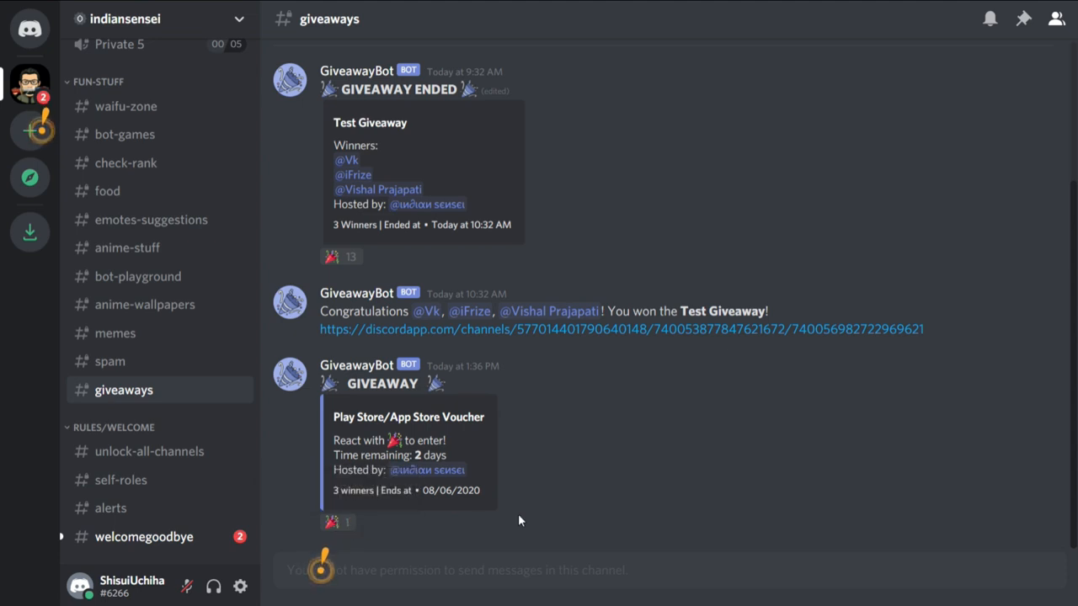